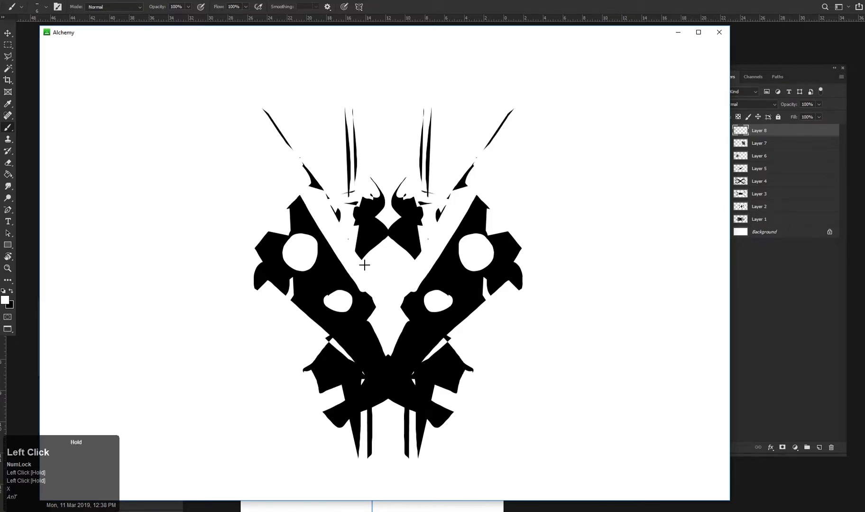
Draw a tall central body with mirrored spikes and added shapes for the drone silhouette
drag(364, 266, 261, 221)
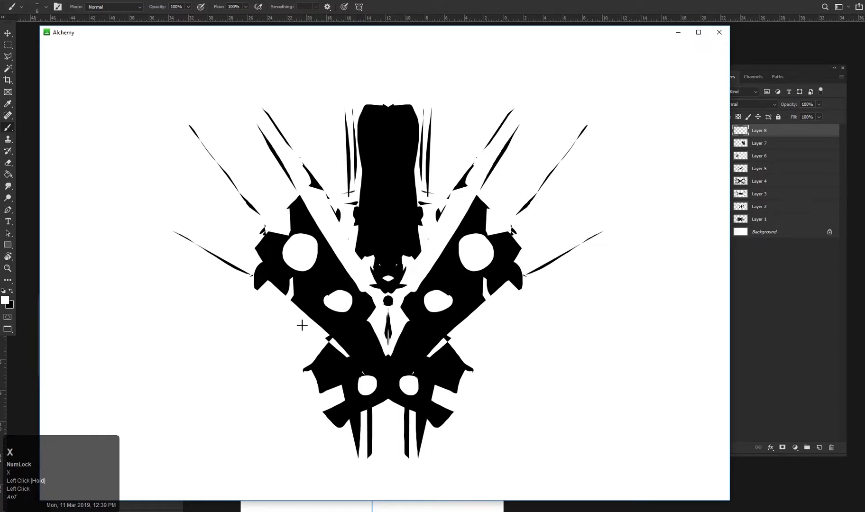
drag(302, 326, 263, 248)
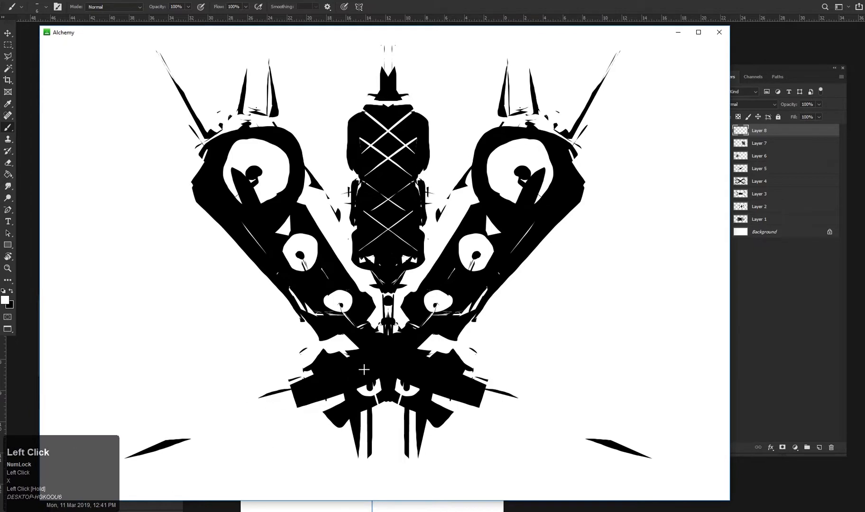
click(362, 378)
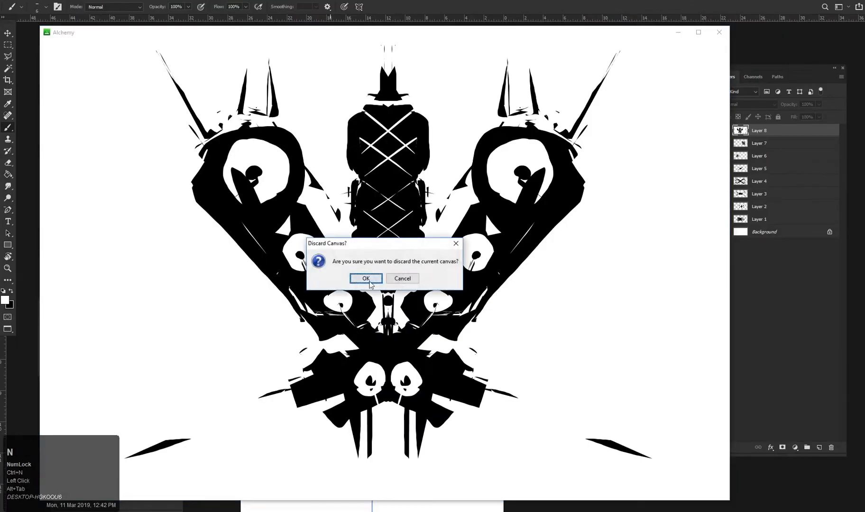
Confirm discarding the canvas, then add head detail and mirrored wing strokes to the new silhouette
click(365, 278)
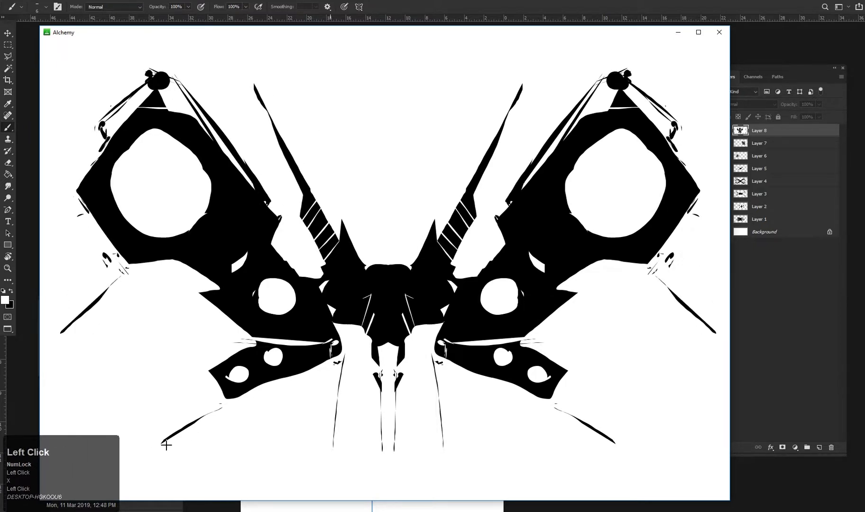
double_click(384, 309)
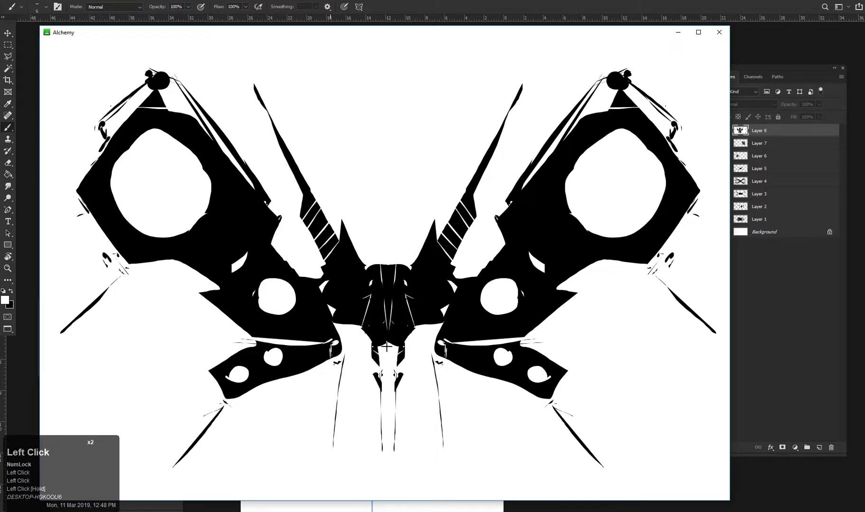
drag(389, 345, 369, 296)
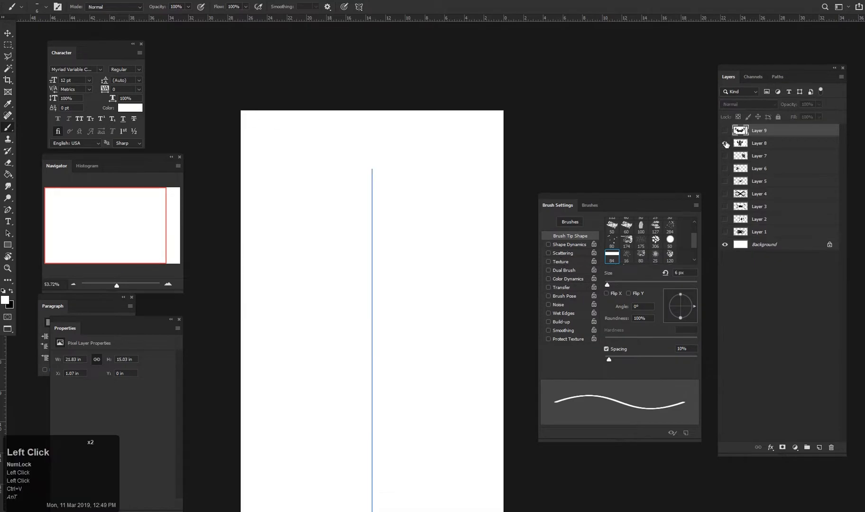
Briefly show and re-hide the earlier drone layer to compare it with the pasted wings
click(725, 146)
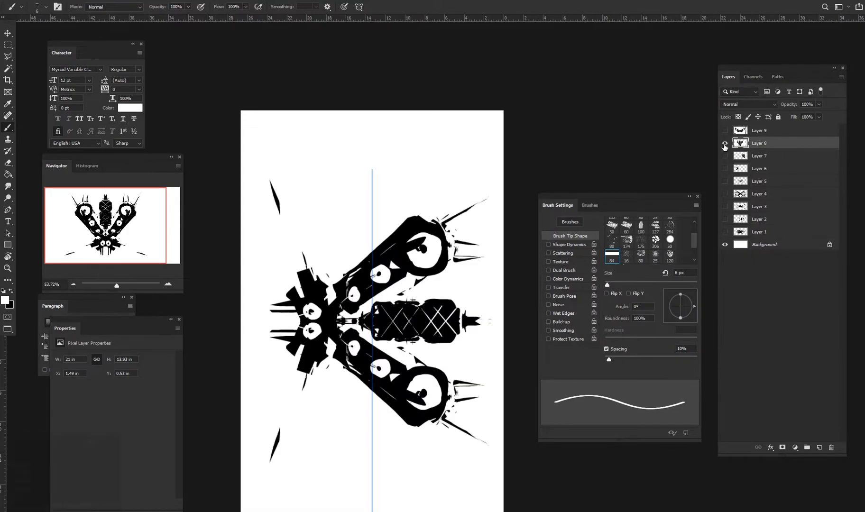
click(725, 144)
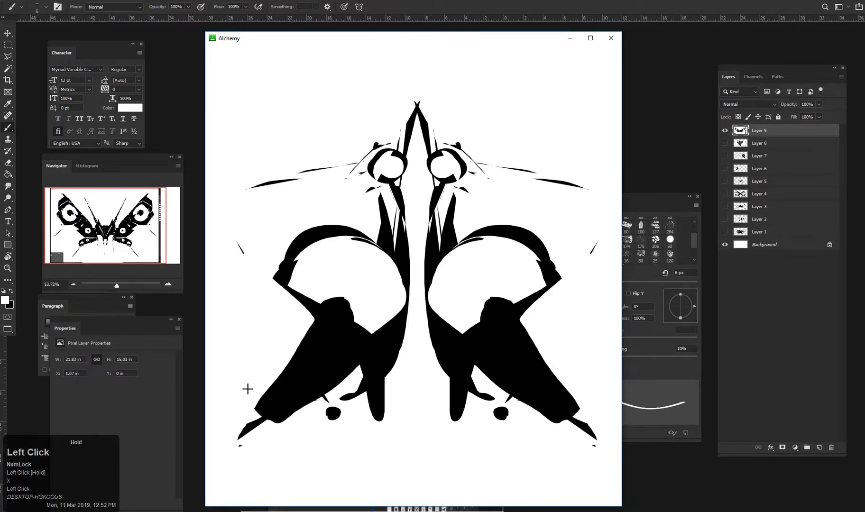
Add large round vents, eyes with spokes, long mirrored spikes and thicker lower legs to the bug
double_click(335, 374)
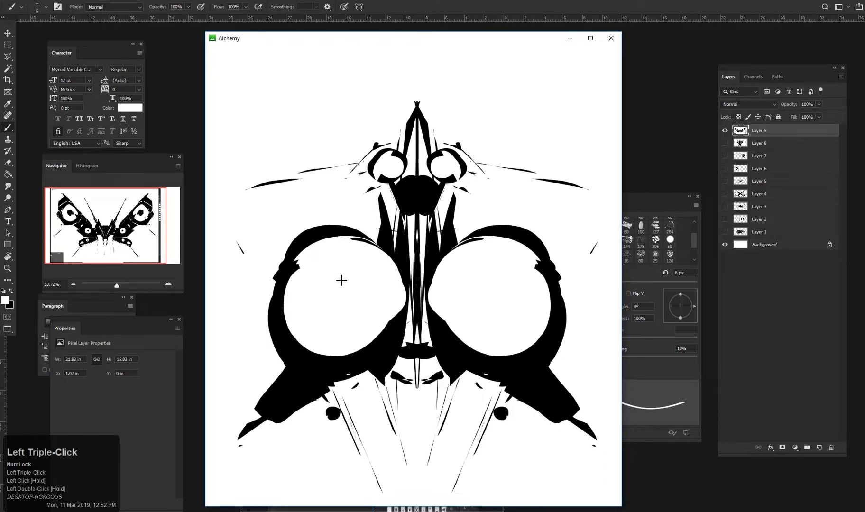
click(358, 228)
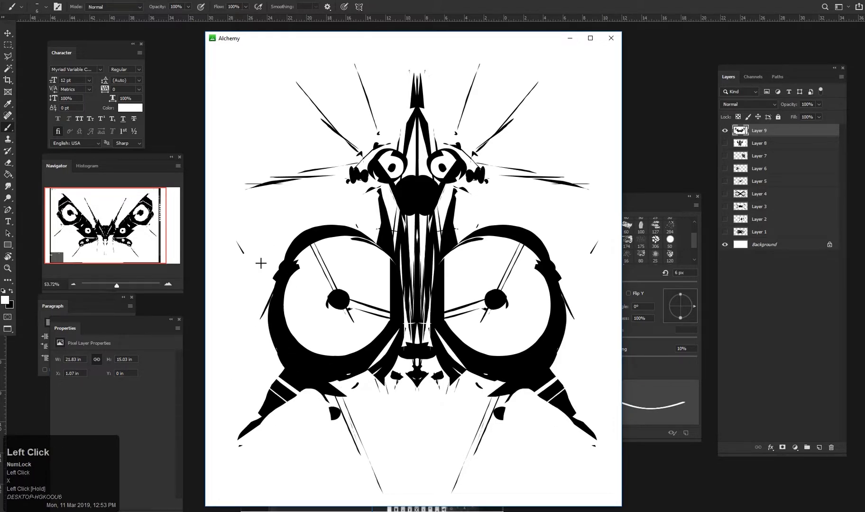
double_click(260, 263)
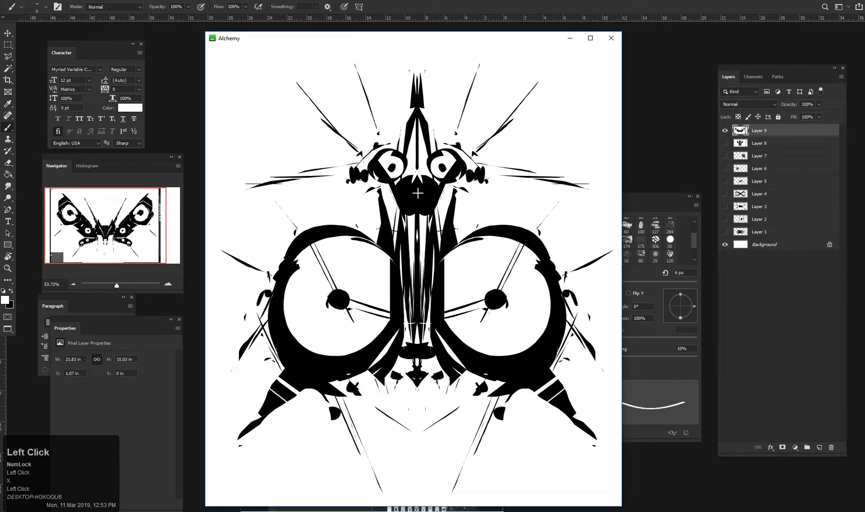
drag(418, 193, 403, 242)
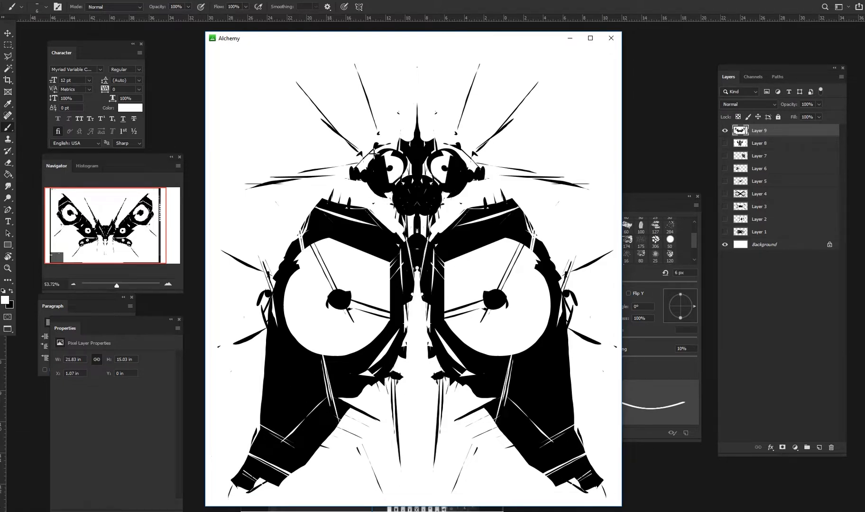
click(243, 51)
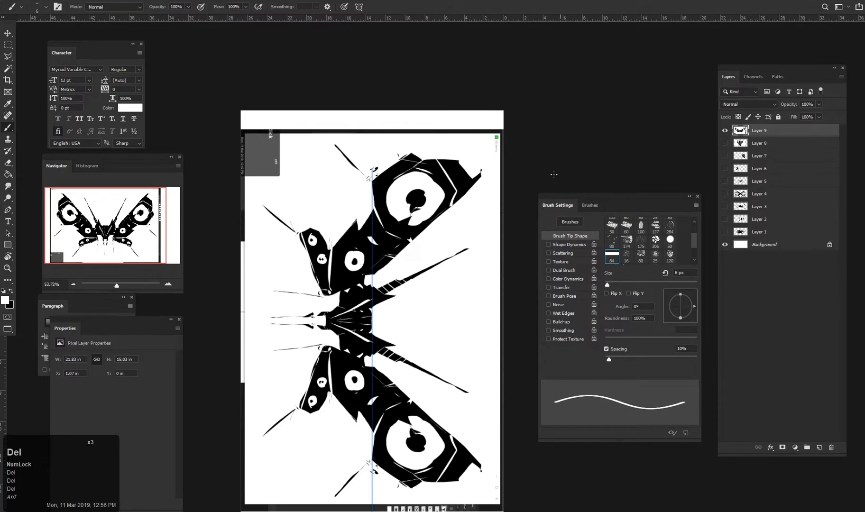
Switch to Photoshop and preview two earlier silhouette layers via their eye icons
key(alt+tab)
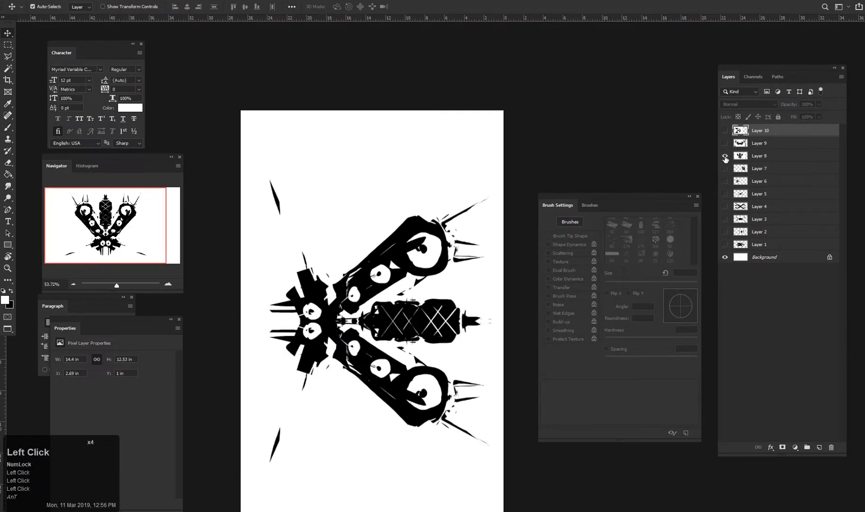
click(725, 156)
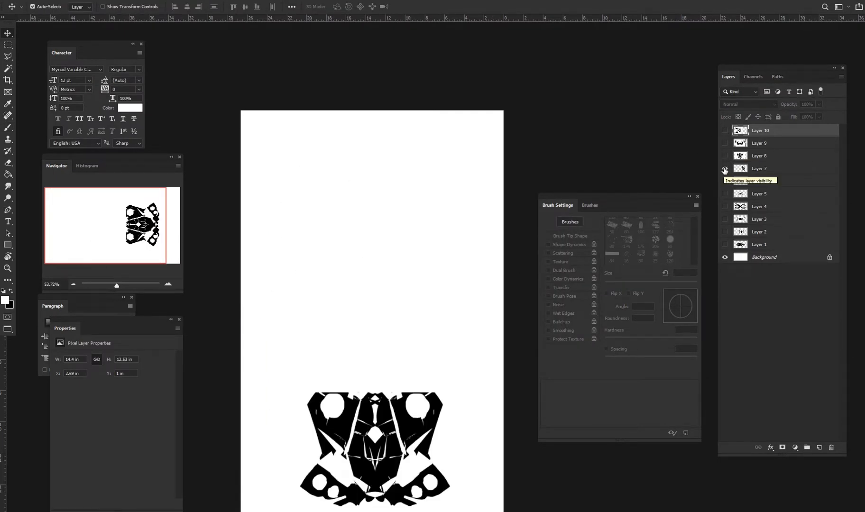
click(725, 169)
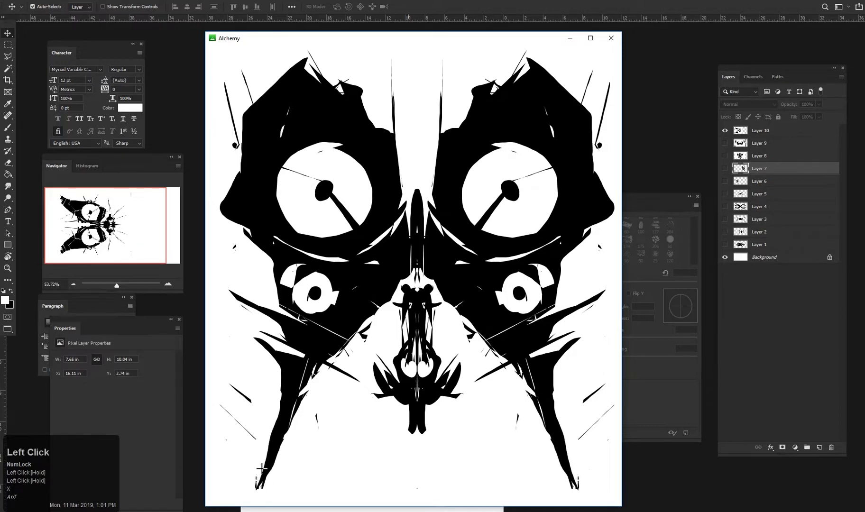
Capture the skull mask into Photoshop and change which silhouette layer is visible
click(288, 50)
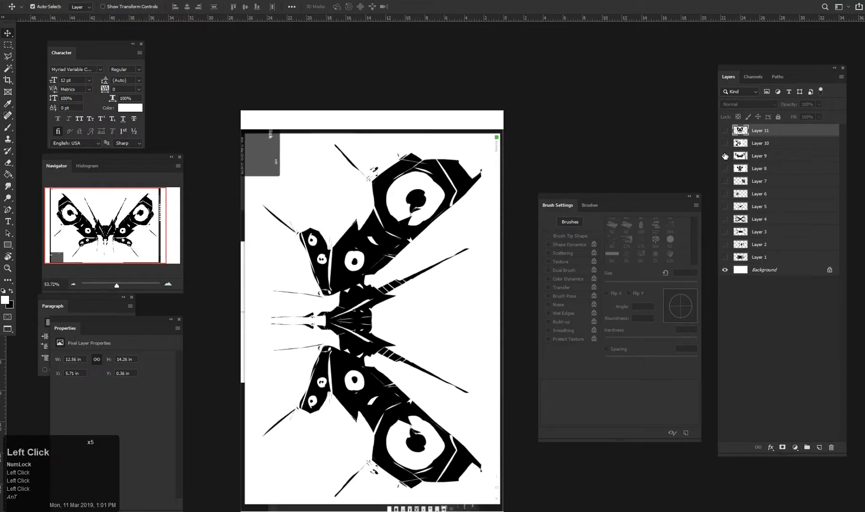
click(724, 168)
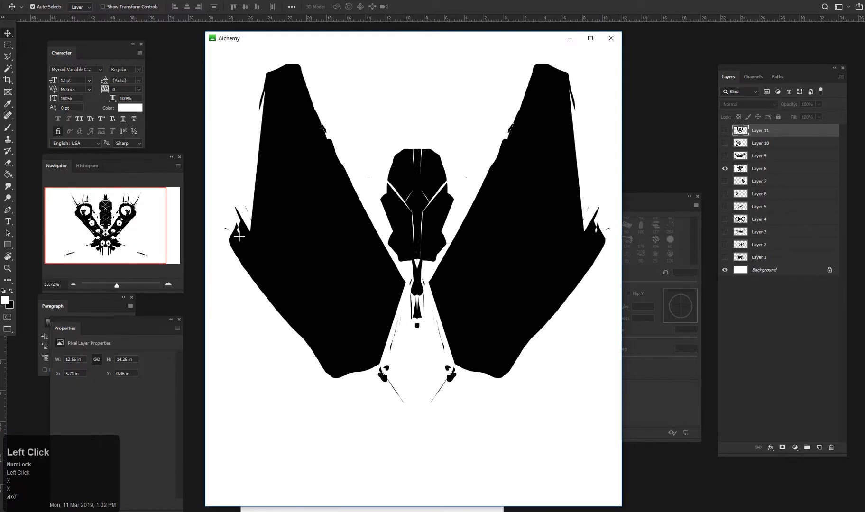
Extend the winged drawing with more mirrored shapes before capturing it to Photoshop
drag(240, 236, 323, 103)
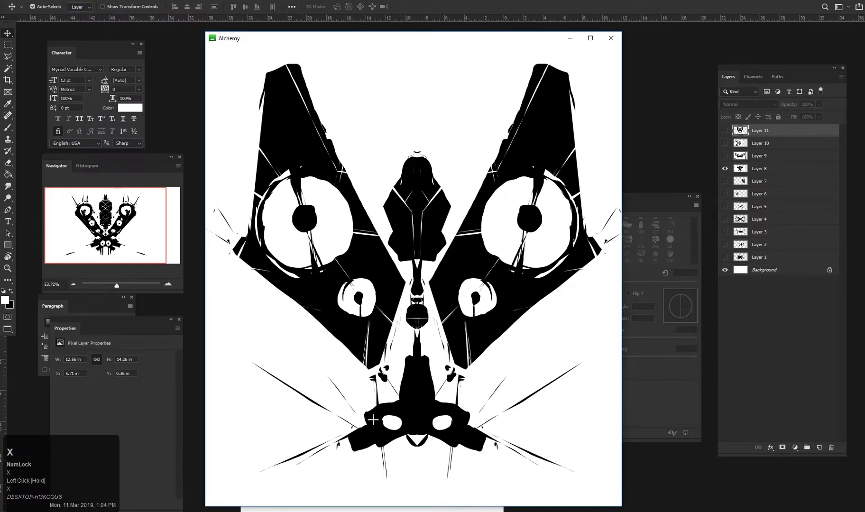
double_click(374, 435)
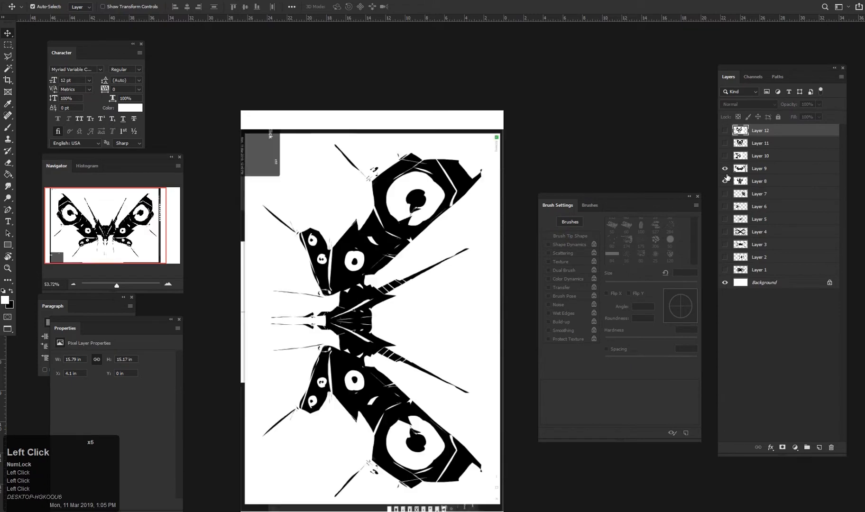
Change which stored silhouette layer is visible in the Layers panel
click(726, 182)
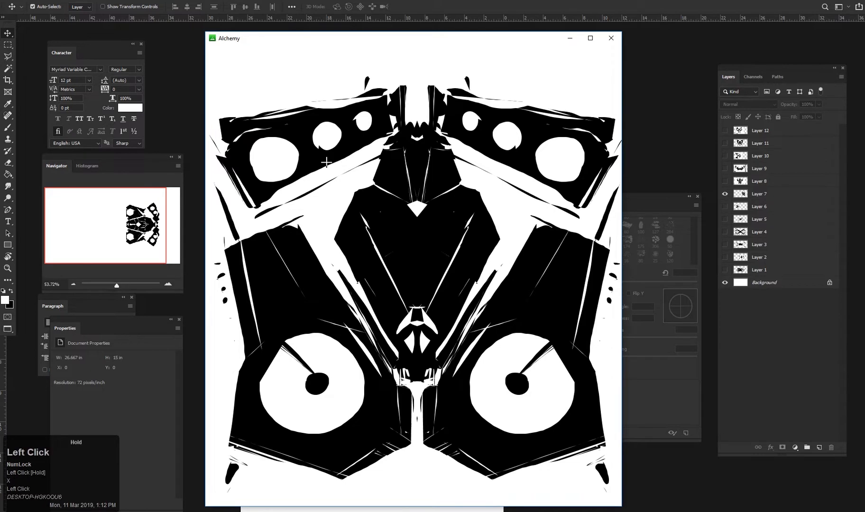
Capture the vented drawing into Photoshop as new layers
double_click(372, 118)
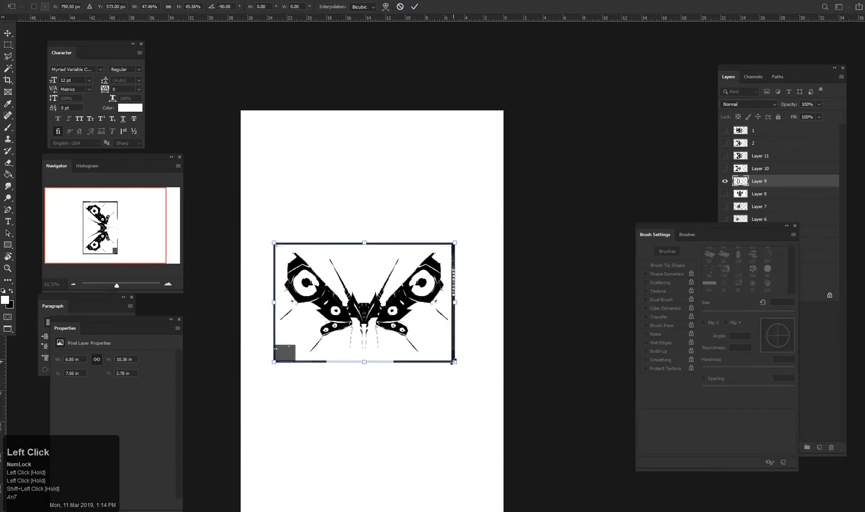
Commit the transform, then hide the antenna layer and show the two-row vented silhouette
key(Enter)
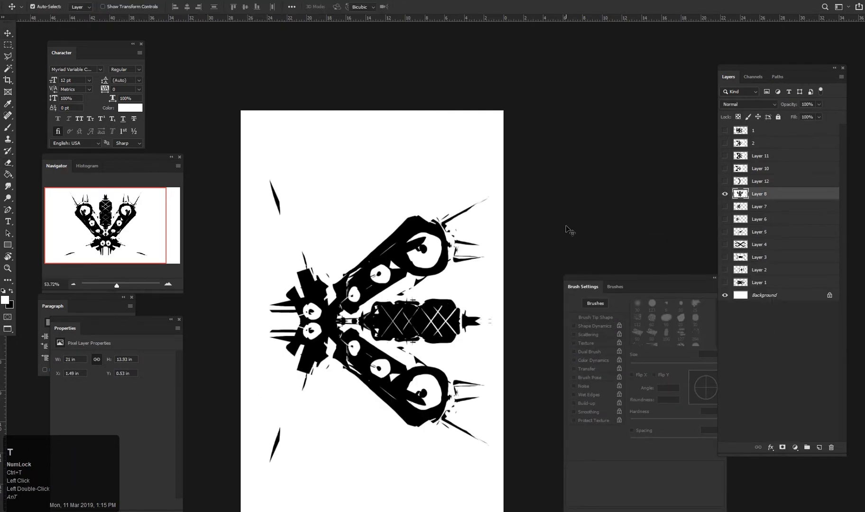
key(Ctrl+T)
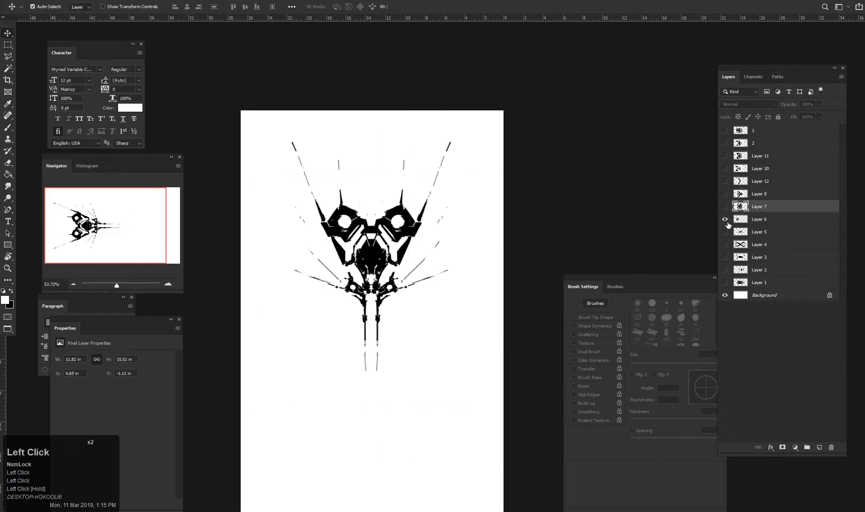
click(725, 206)
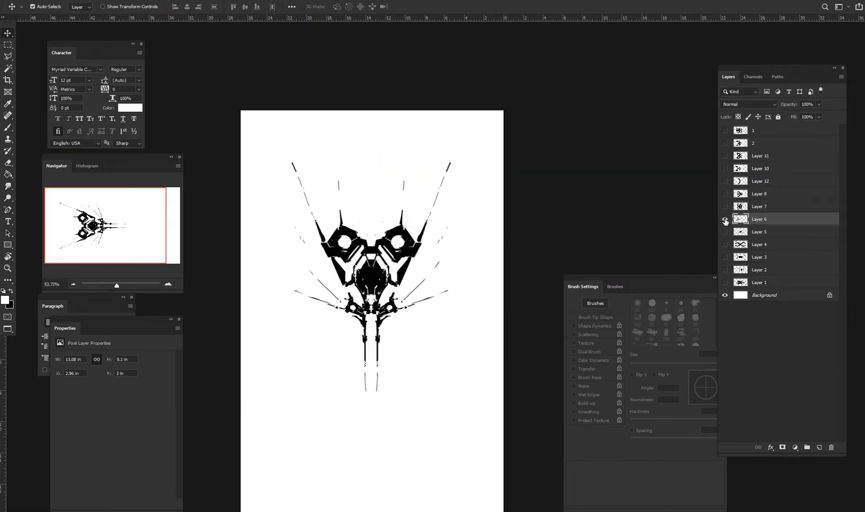
click(725, 221)
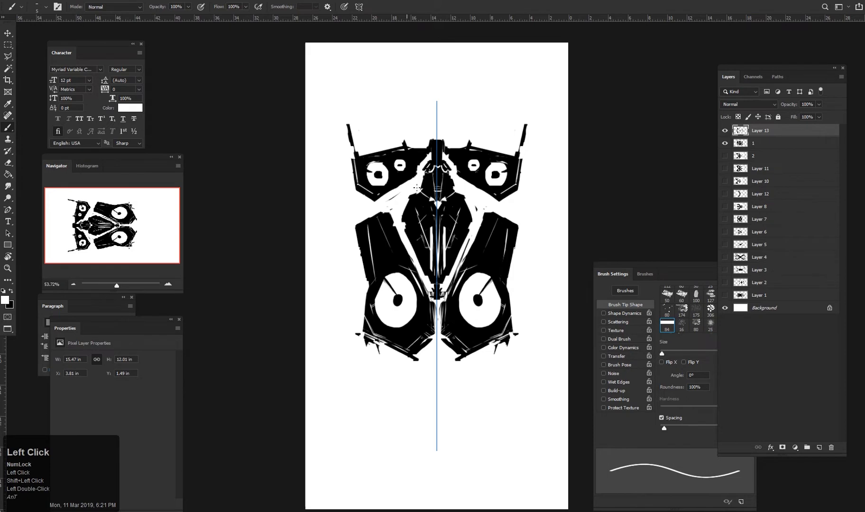
Paint long matching antennas and thin symmetrical detail lines onto the silhouette on Layer 13
click(417, 187)
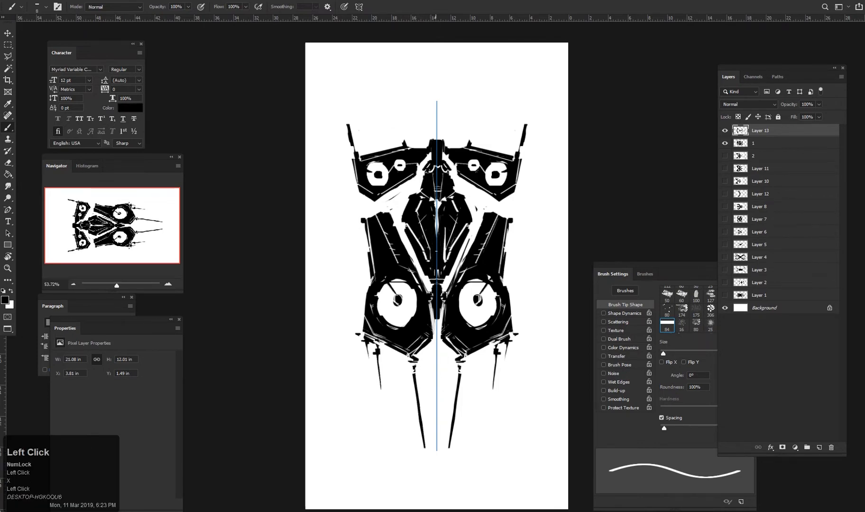
double_click(129, 107)
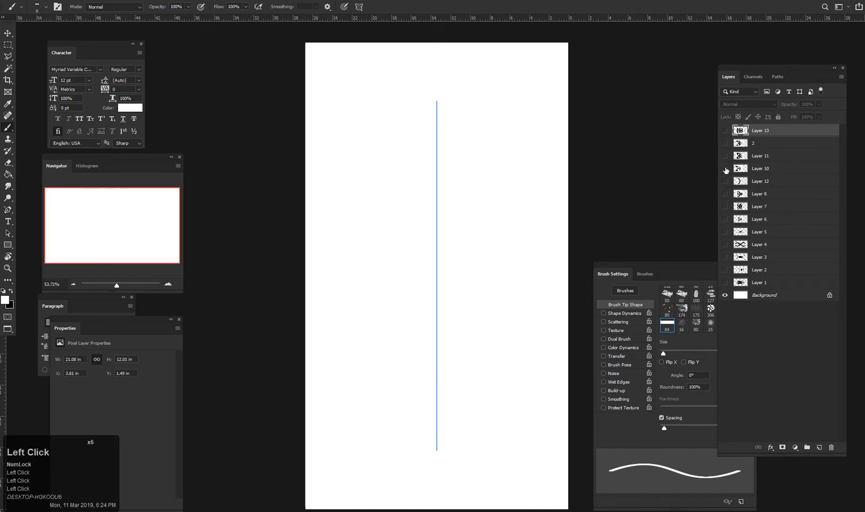
Show the Layer 8 silhouette again and add Layer 14 above it for black wedge fills
click(726, 196)
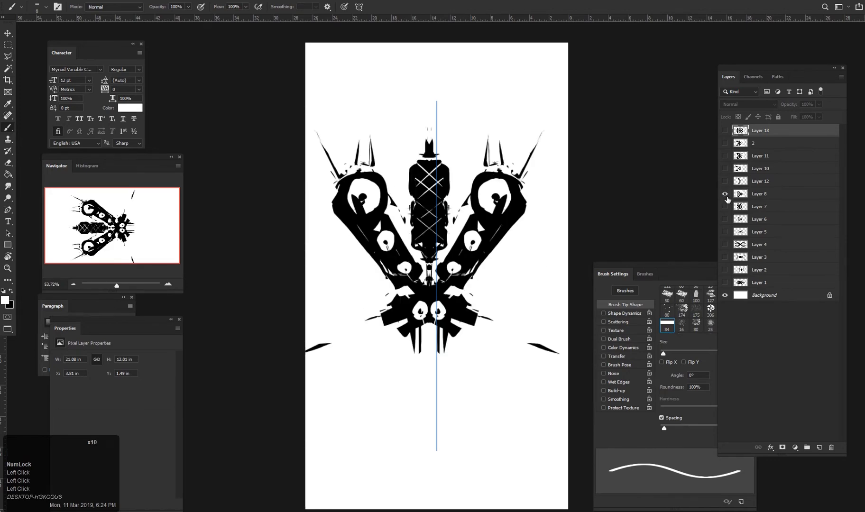
key(ctrl+shift+n)
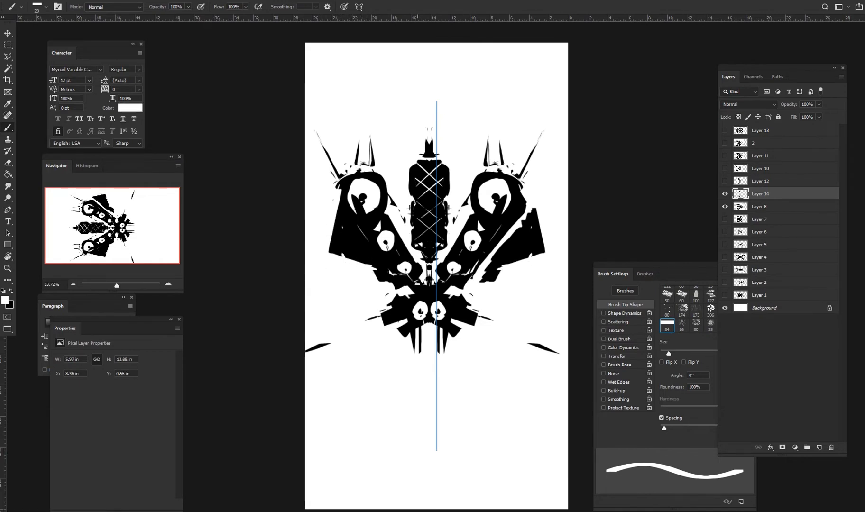
Undo stray strokes, add upward antennas and larger round vents, merge into Layer 14 and hide it
key(ctrl+z)
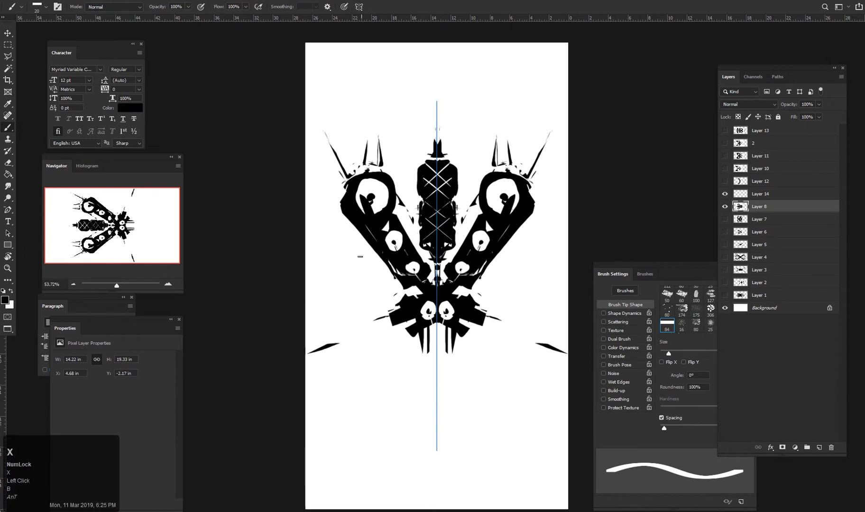
key(ctrl+z)
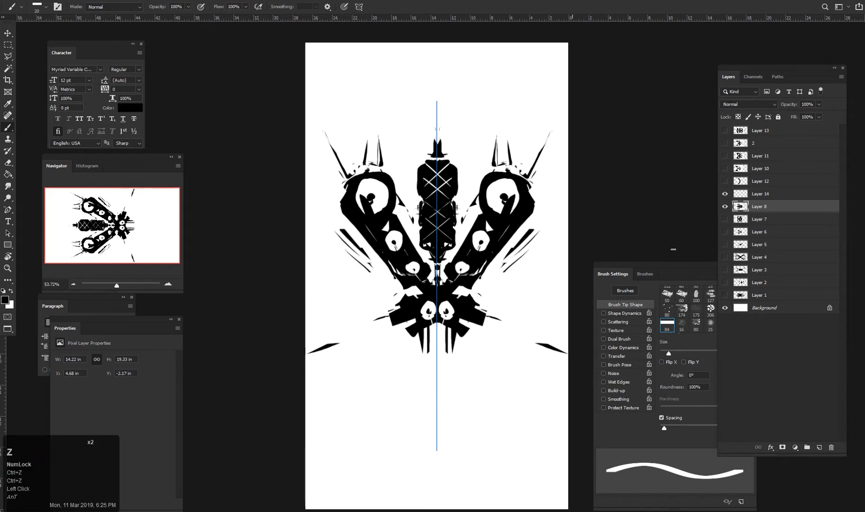
click(760, 193)
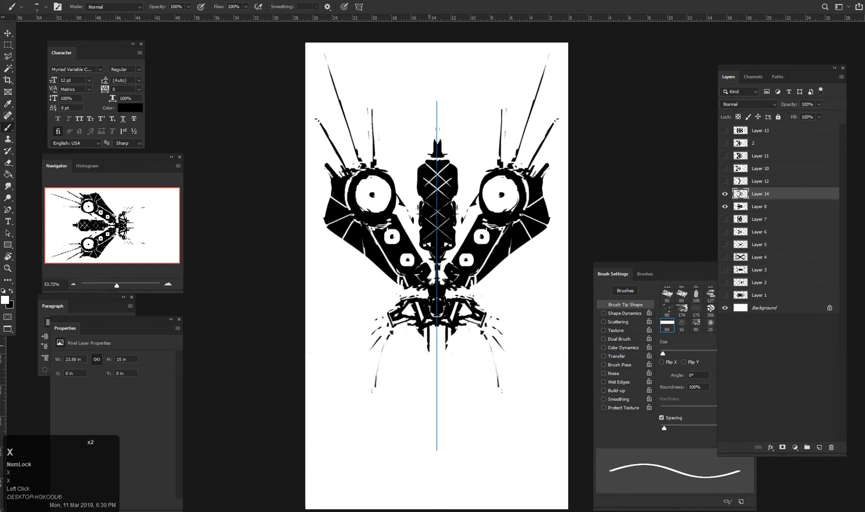
click(130, 108)
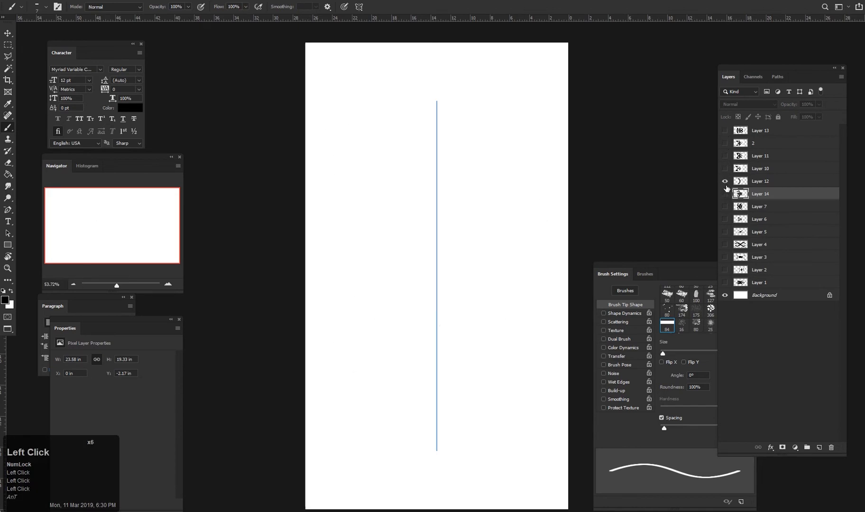
Show the Layer 6 silhouette and copy it into a new document above a white Layer 7
click(726, 181)
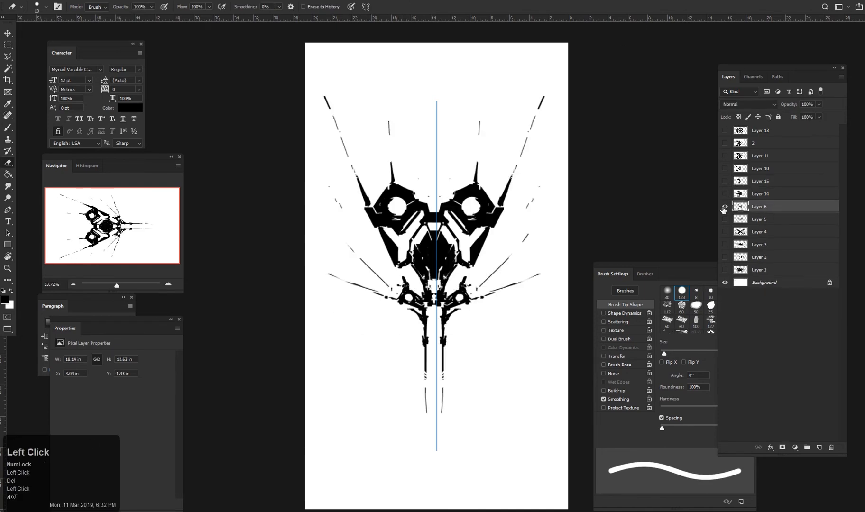
click(725, 206)
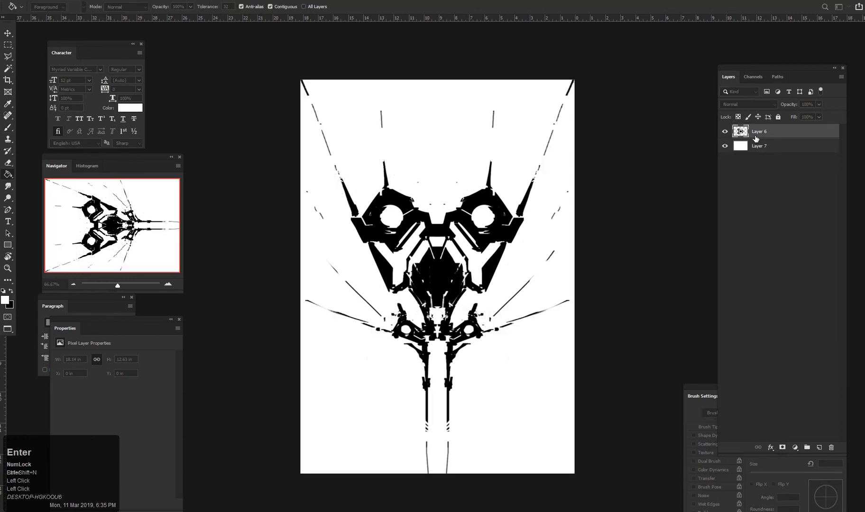
Add Layer 8 above the silhouette and brush broad swept black wings onto it
key(ctrl+shift+n)
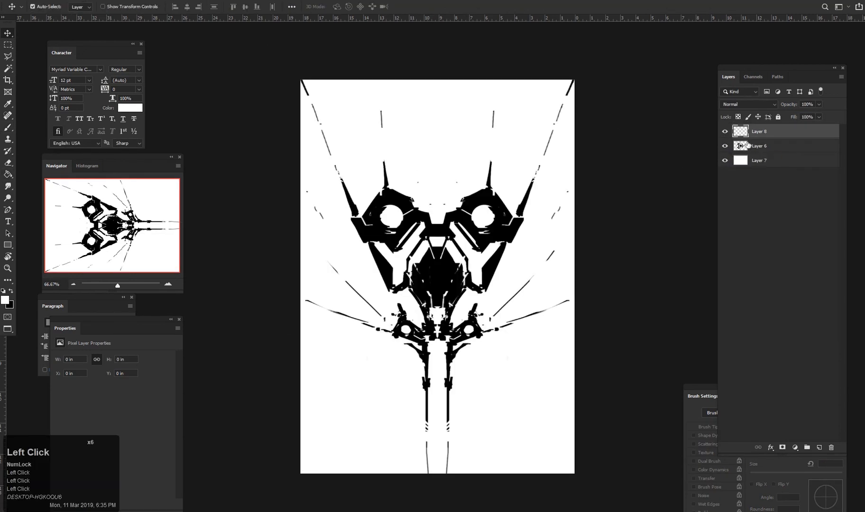
key(b)
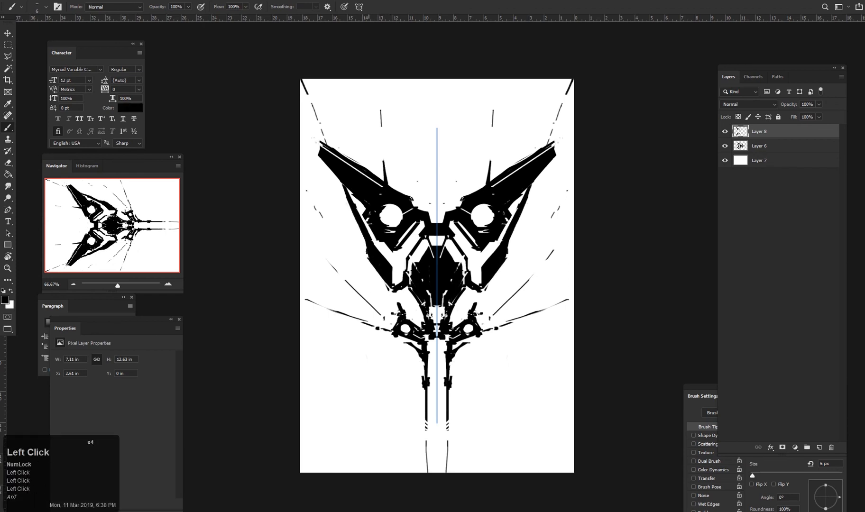
key(x)
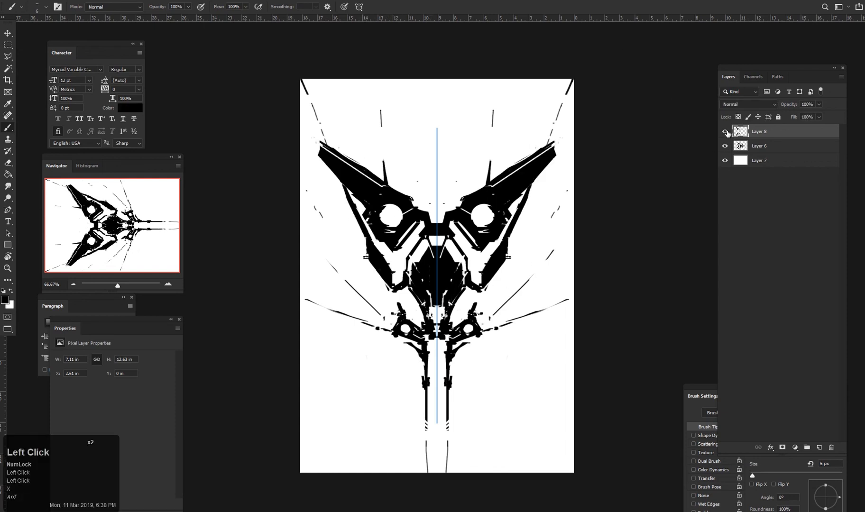
Add an empty Layer 9 above the wings and switch to the Eraser
key(ctrl+shift+n)
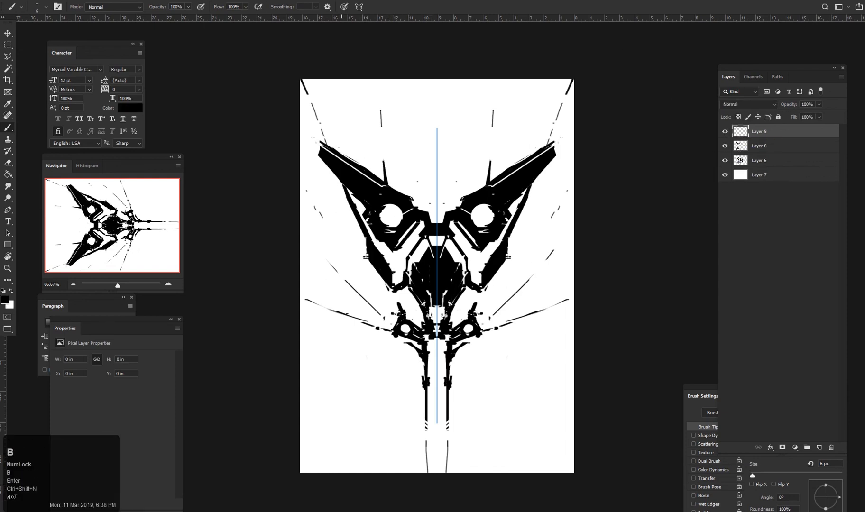
key(e)
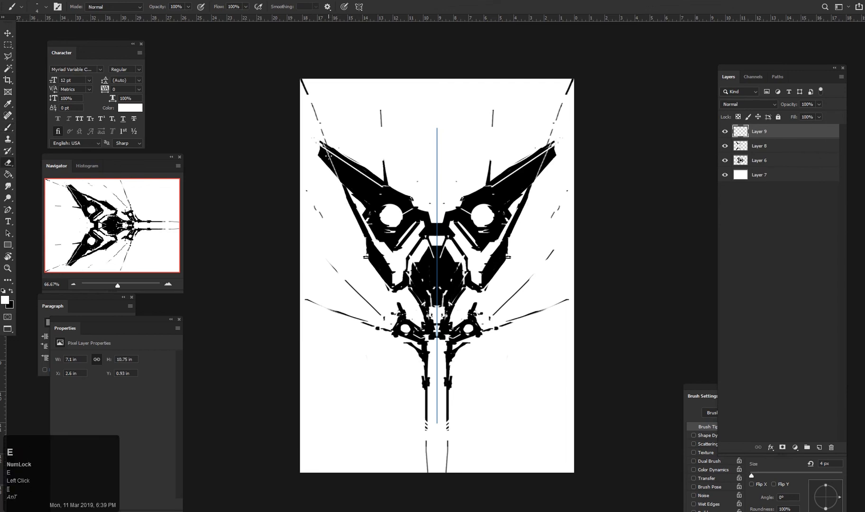